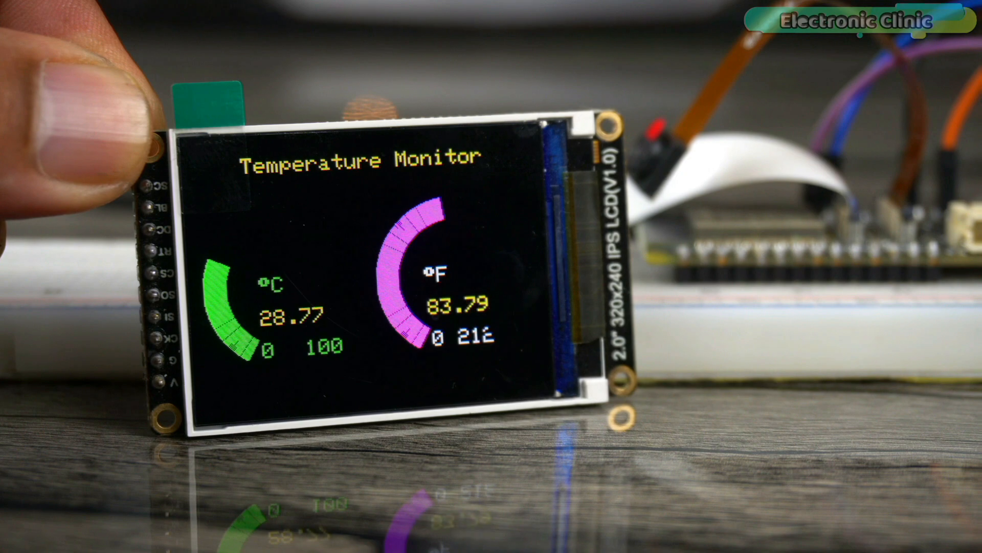
# View the Tools > Board list, then switch to the Electronic Clinic ESP32 board manager page.
pyautogui.click(90, 26)
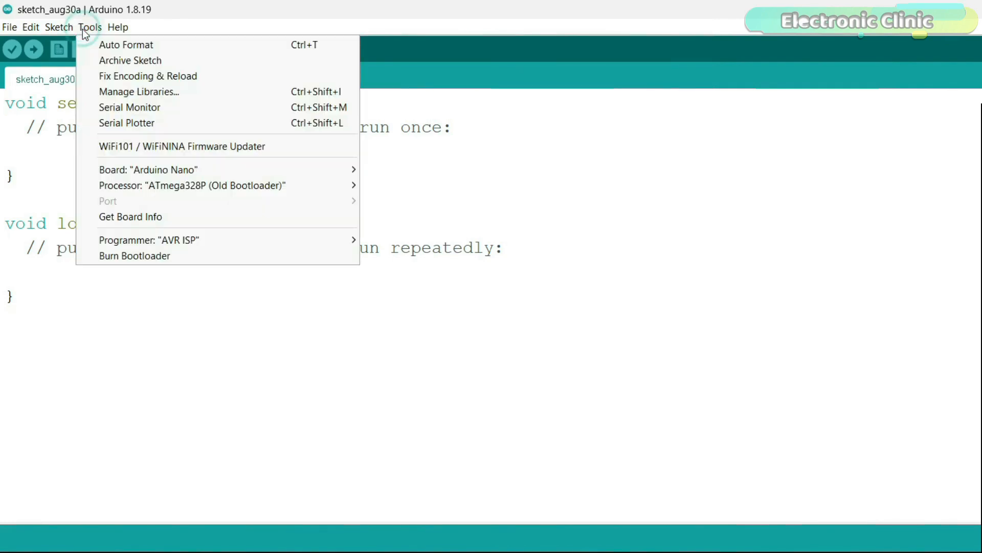
pyautogui.moveTo(148, 169)
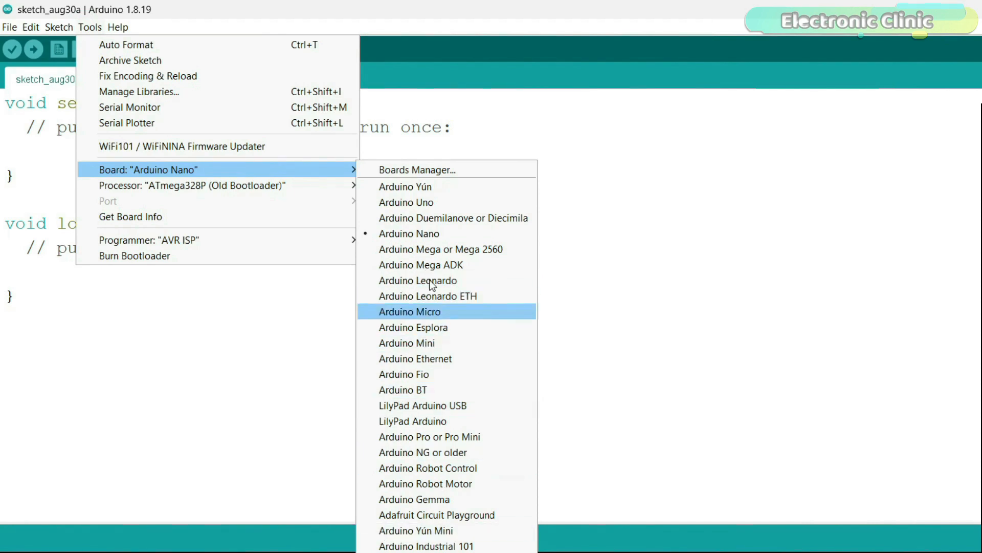
pyautogui.moveTo(446, 281)
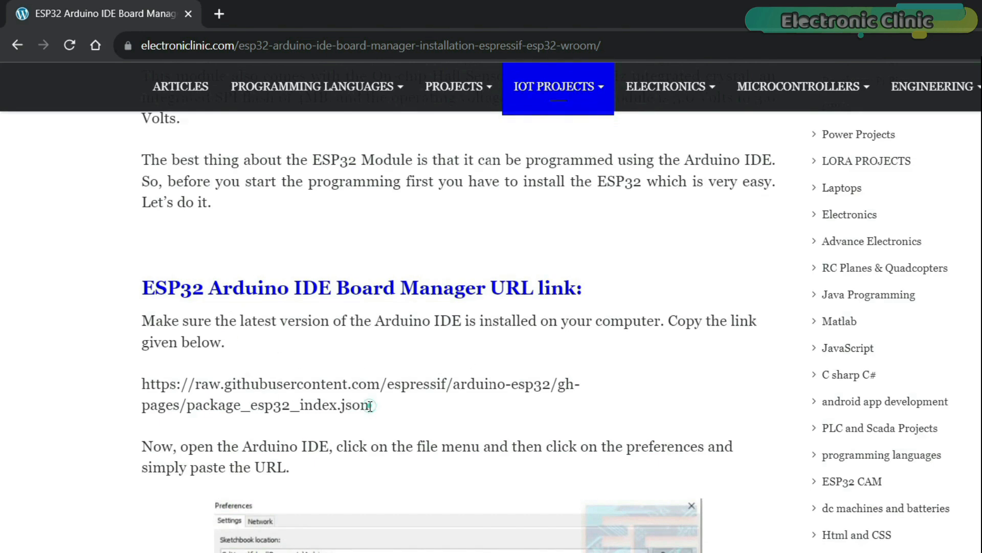
# Copy the ESP32 package_esp32_index.json URL from the Electronic Clinic page.
pyautogui.moveTo(141, 384); pyautogui.dragTo(370, 405)
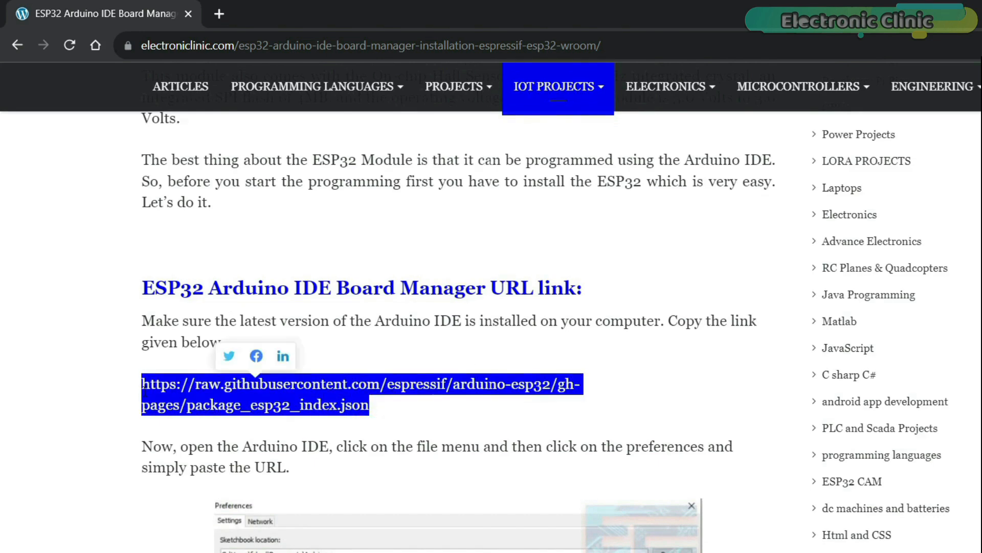
pyautogui.click(308, 419)
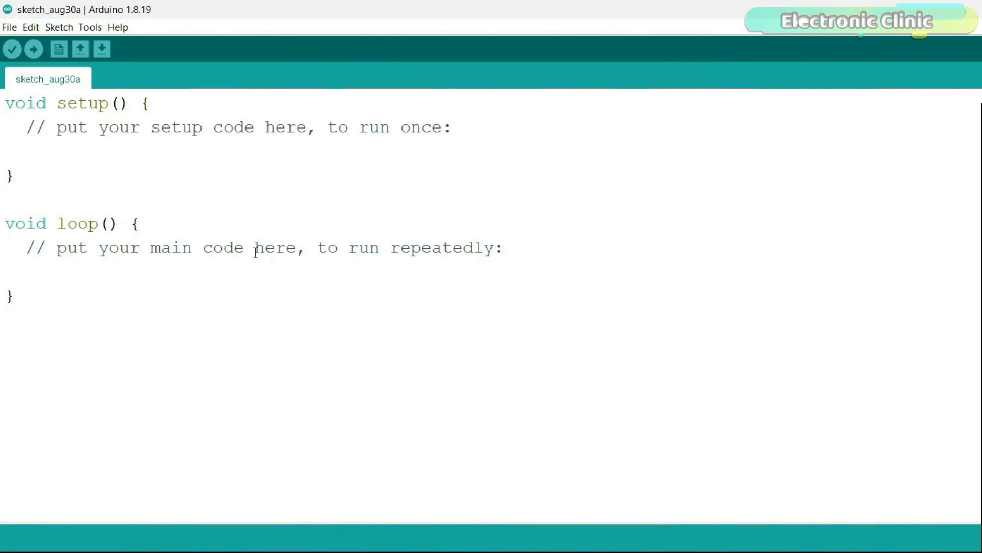
# Paste the ESP32 package URL into Additional Boards Manager URLs in Preferences and confirm.
pyautogui.click(9, 27)
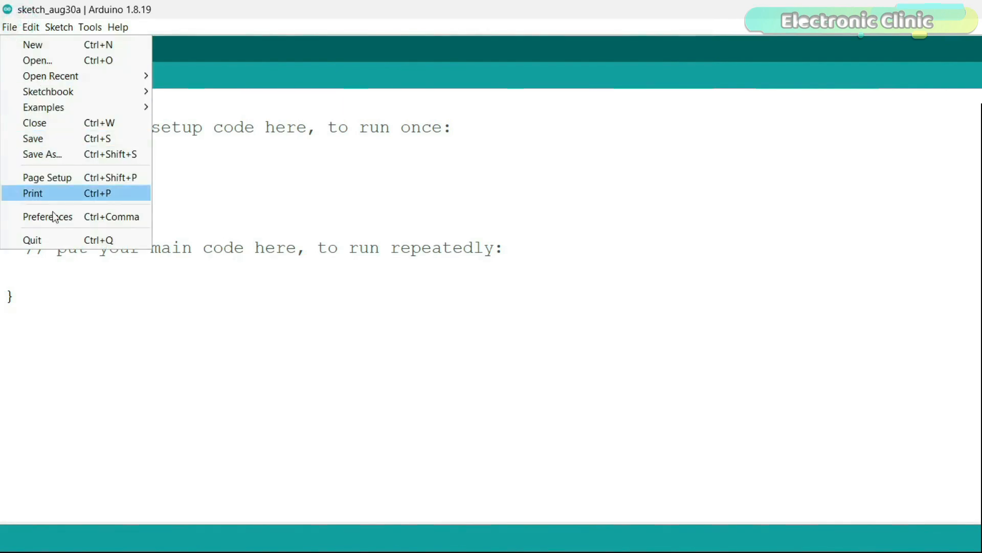
pyautogui.click(48, 216)
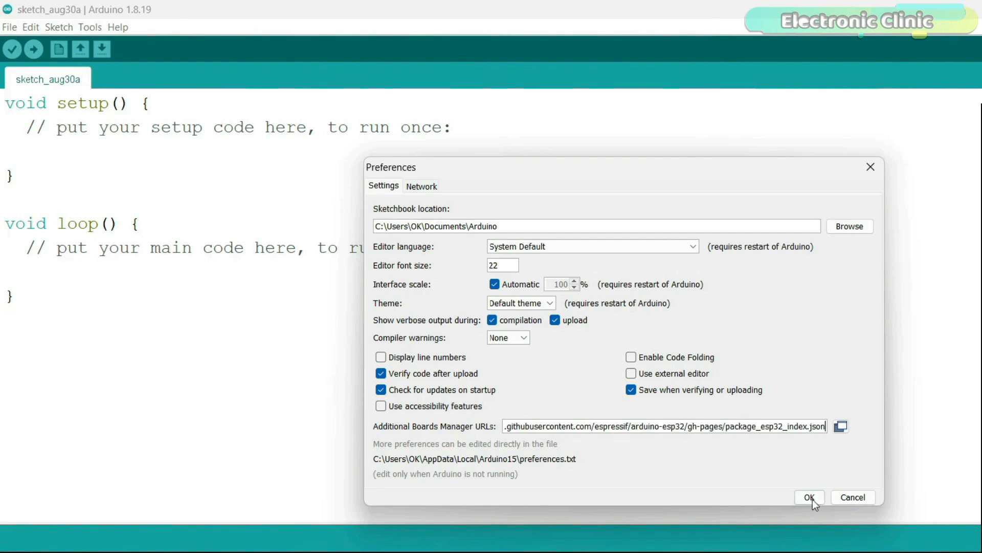
pyautogui.click(808, 497)
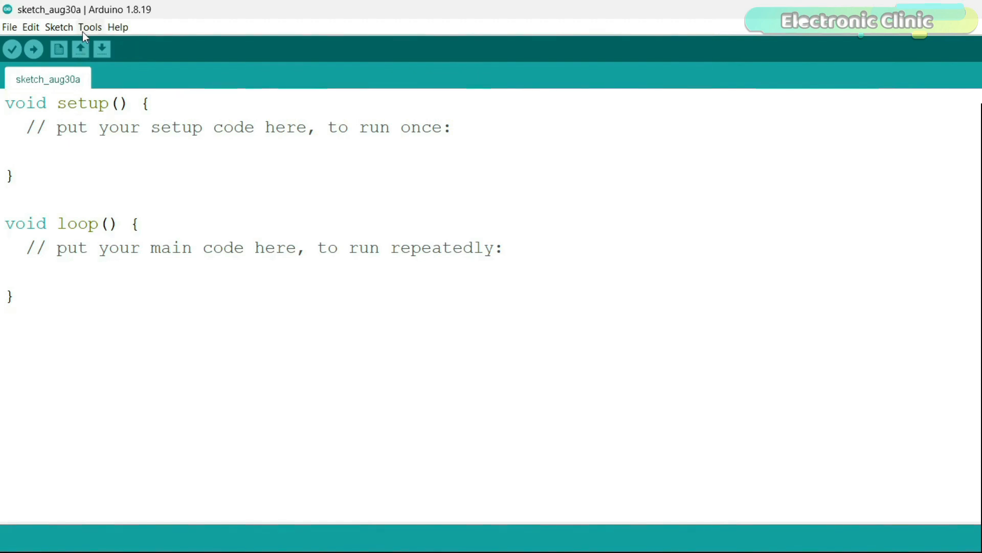
# Install the esp32 by Espressif Systems package version 2.0.11 via Boards Manager, then close it.
pyautogui.click(90, 26)
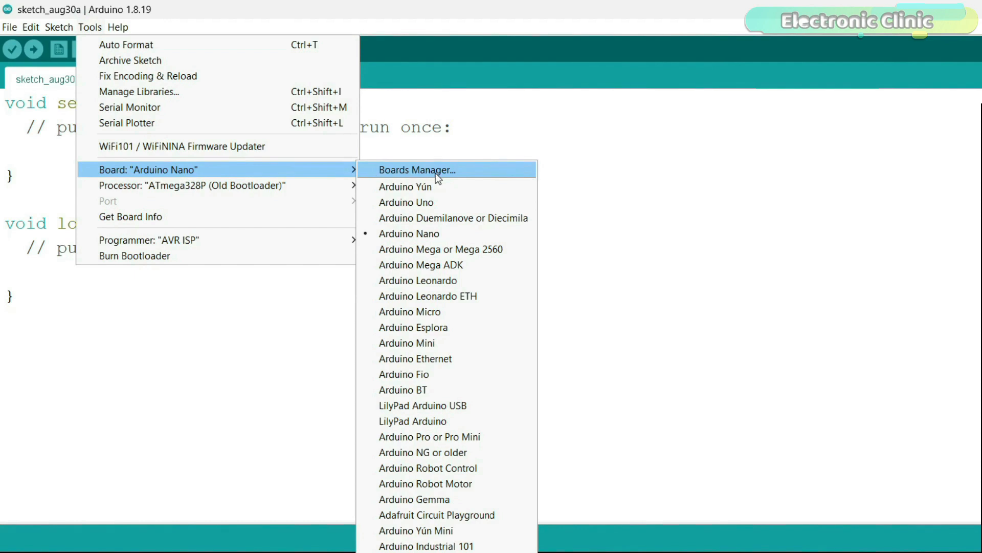
pyautogui.click(416, 170)
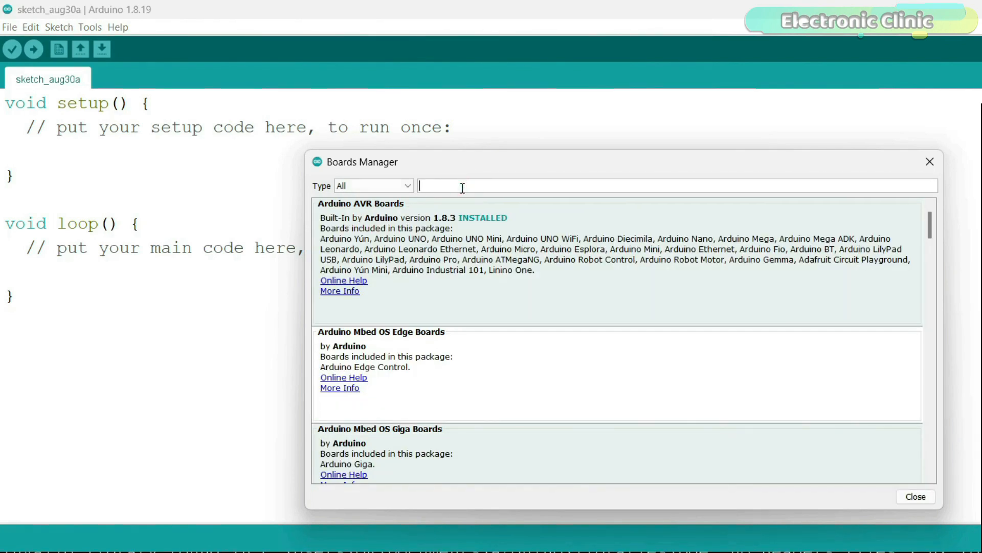
pyautogui.write('esp32')
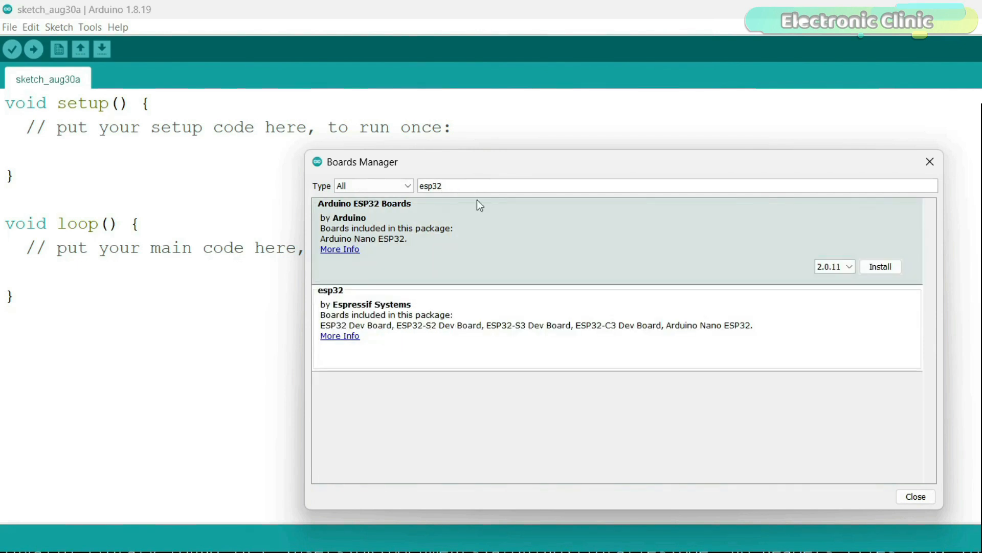
pyautogui.moveTo(413, 212)
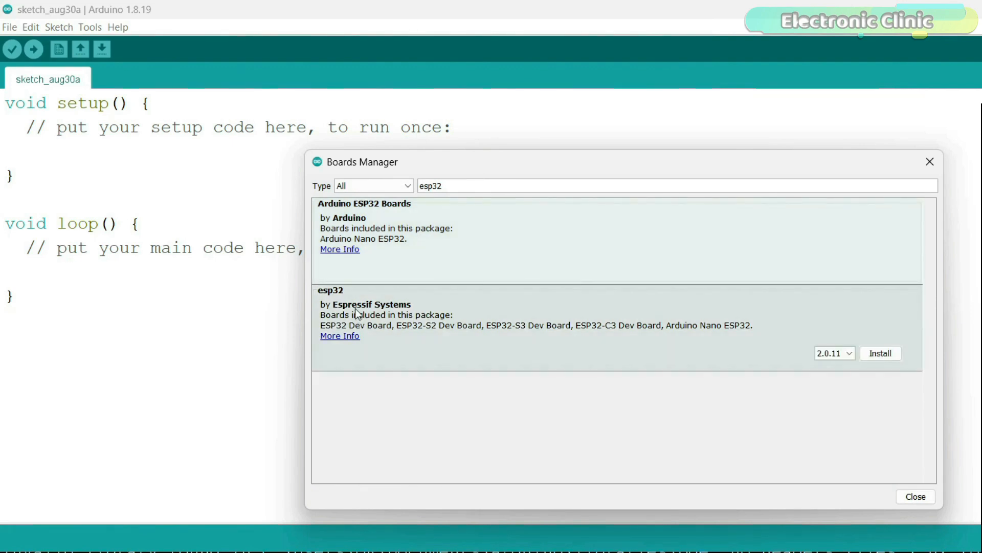
pyautogui.moveTo(370, 324)
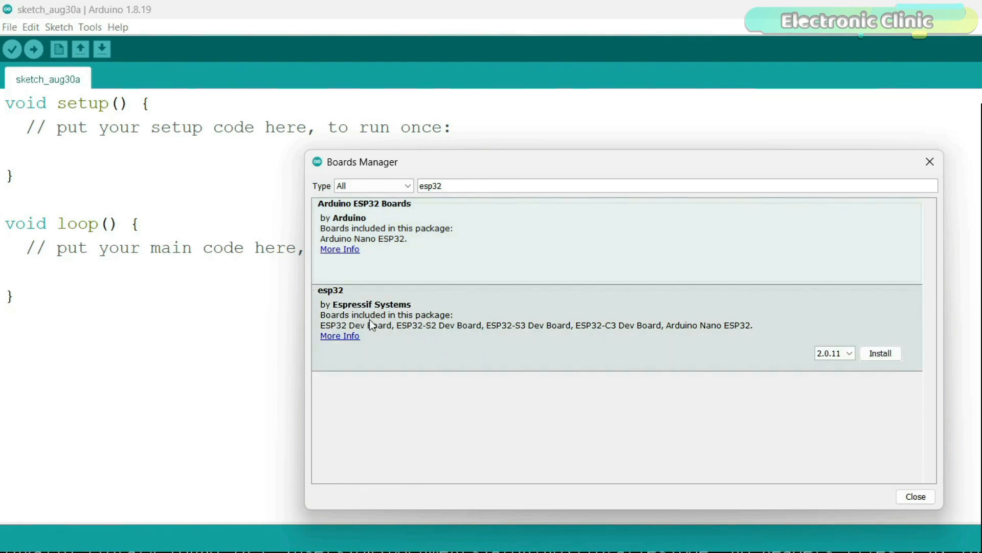
pyautogui.moveTo(536, 321)
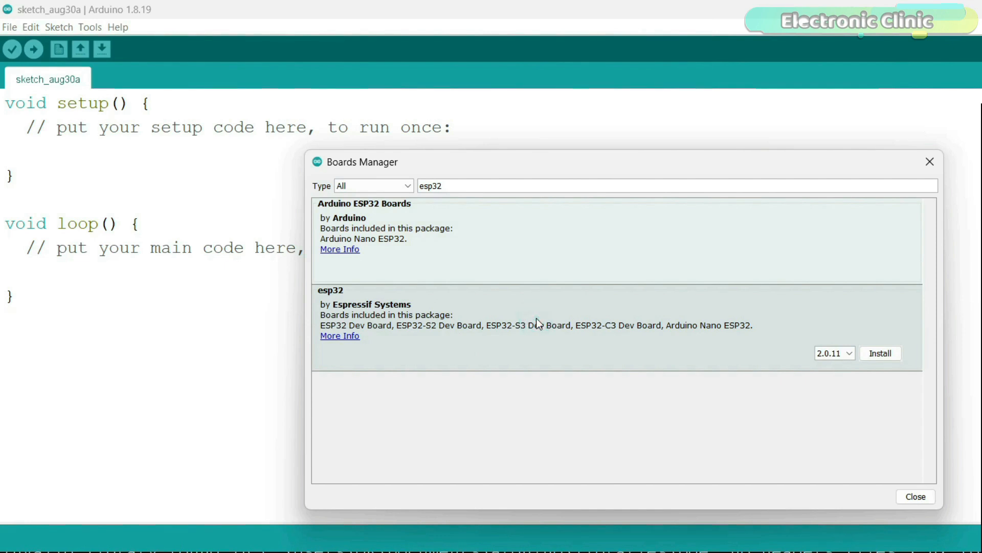
pyautogui.click(834, 353)
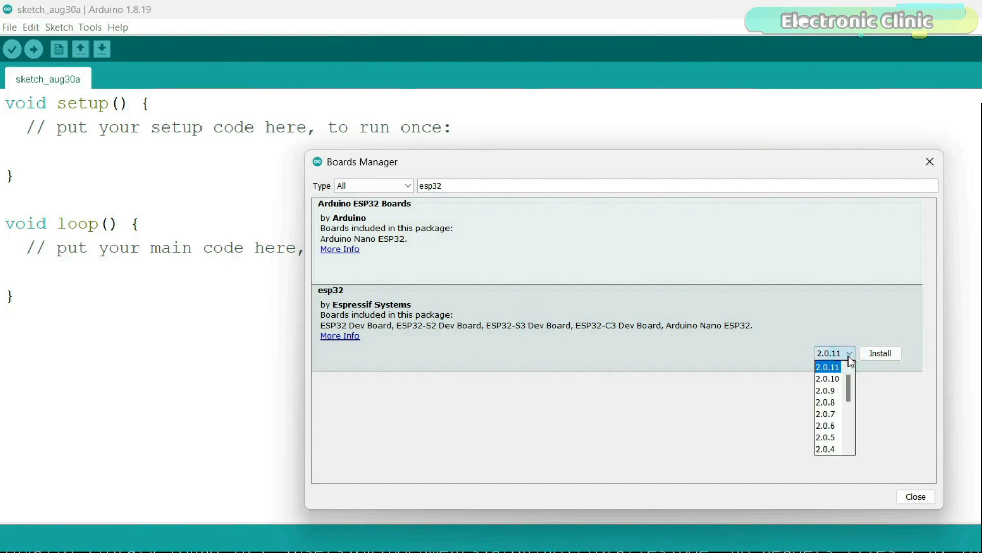
pyautogui.click(849, 353)
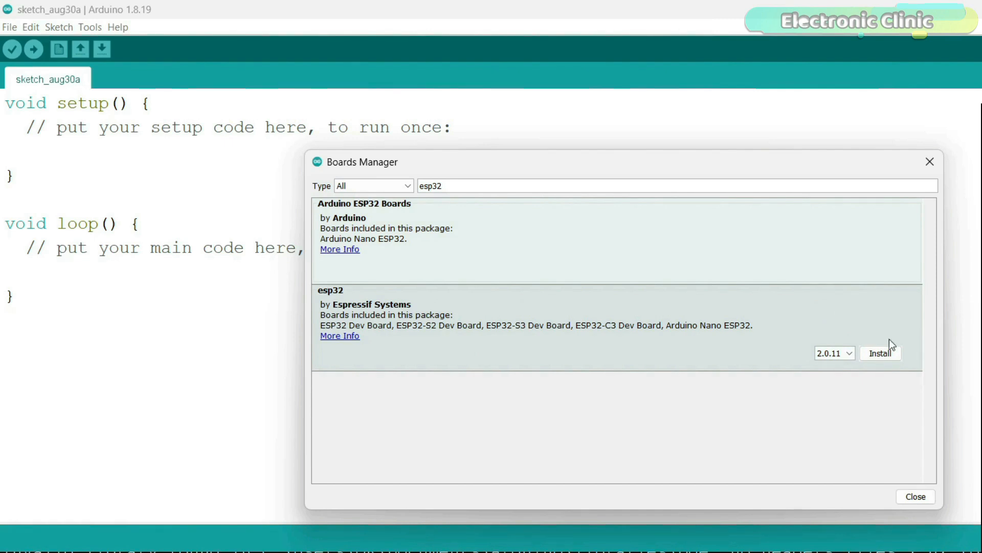
pyautogui.click(880, 353)
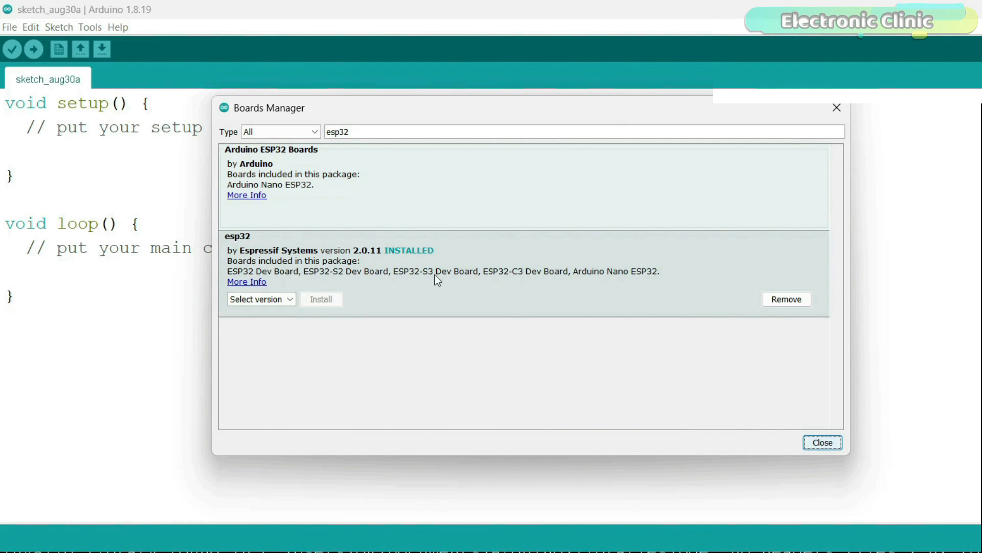
pyautogui.moveTo(650, 266)
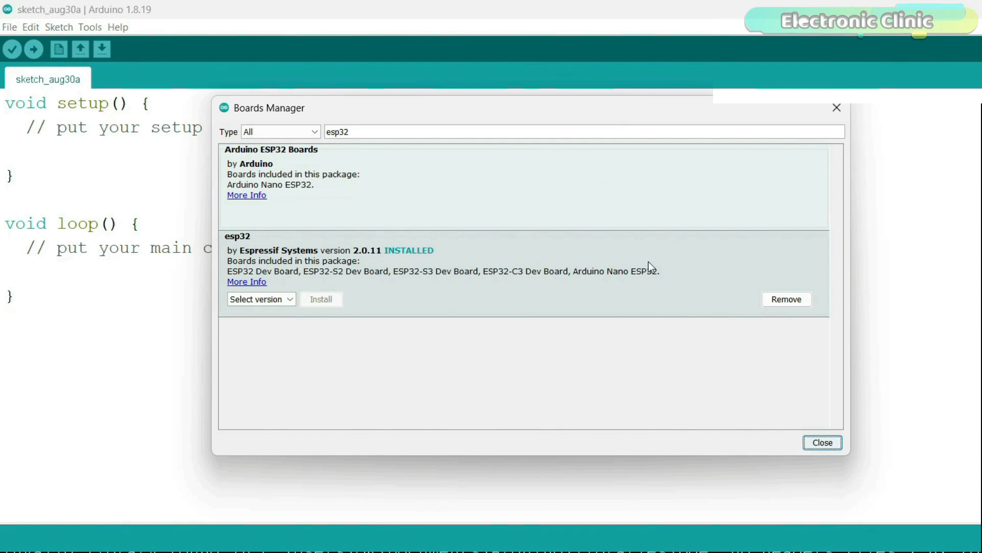
pyautogui.click(822, 439)
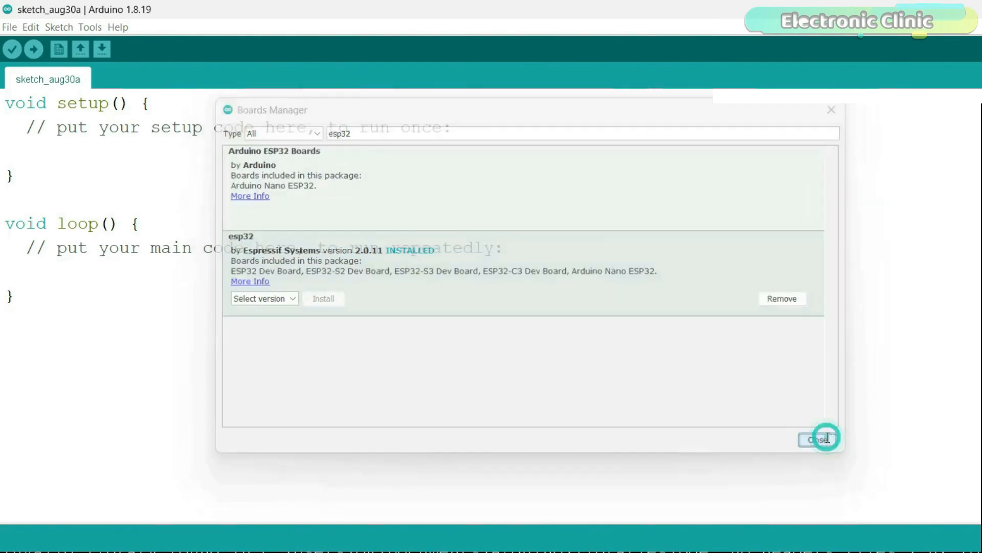
# Confirm the board list now shows an ESP32 Arduino group alongside Arduino AVR Boards.
pyautogui.click(820, 439)
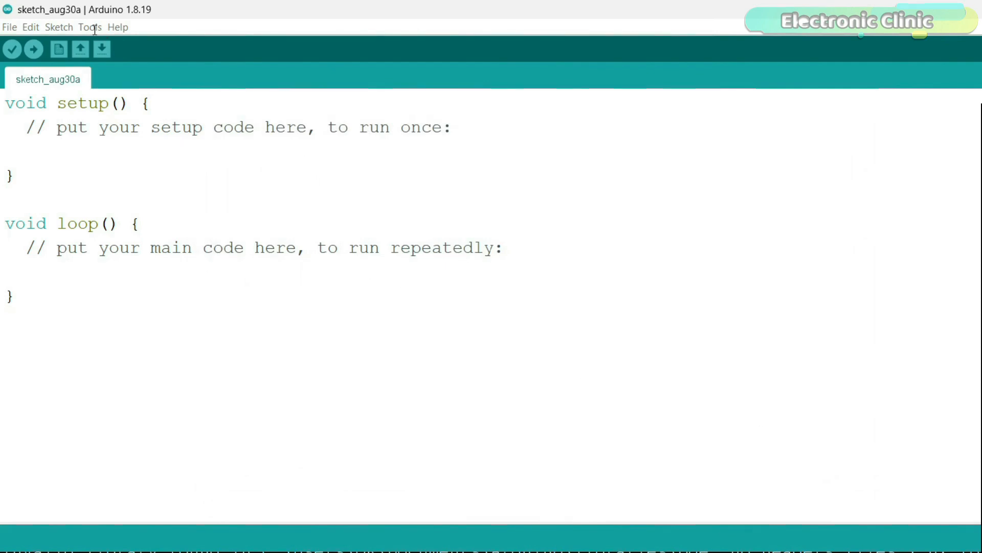
pyautogui.click(90, 27)
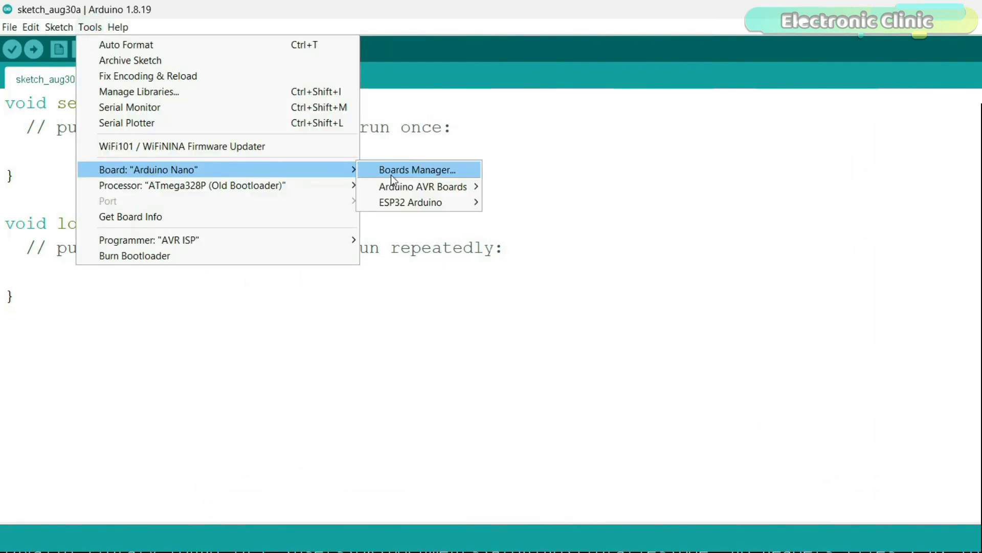
pyautogui.moveTo(410, 202)
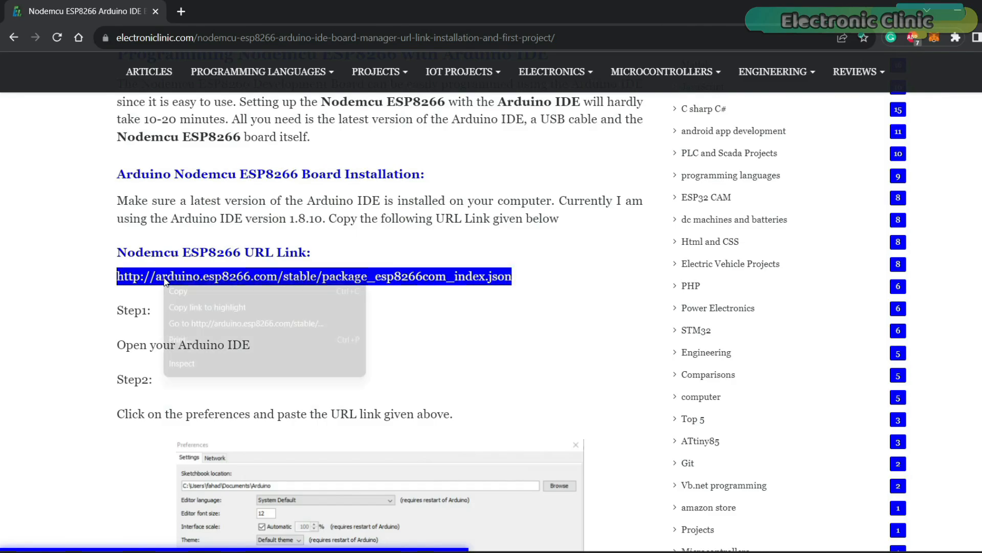
# Add the ESP8266 board manager URL to Additional Boards Manager URLs and confirm the preferences.
pyautogui.click(460, 402)
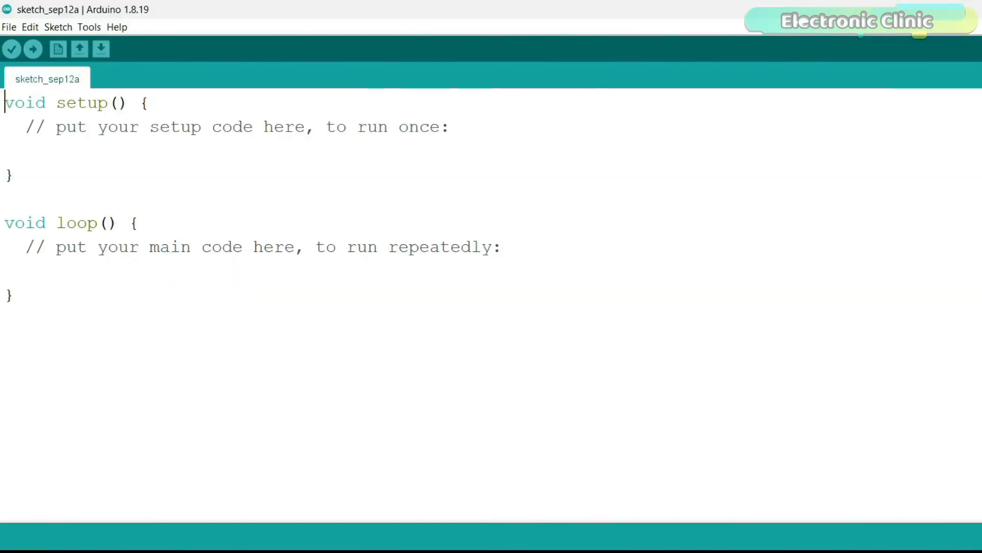
pyautogui.click(9, 26)
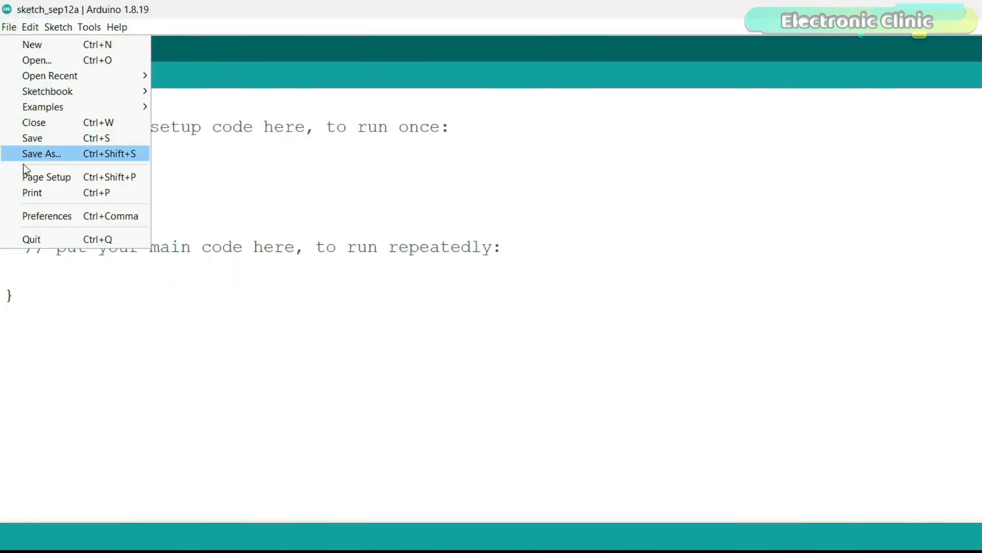
pyautogui.click(46, 216)
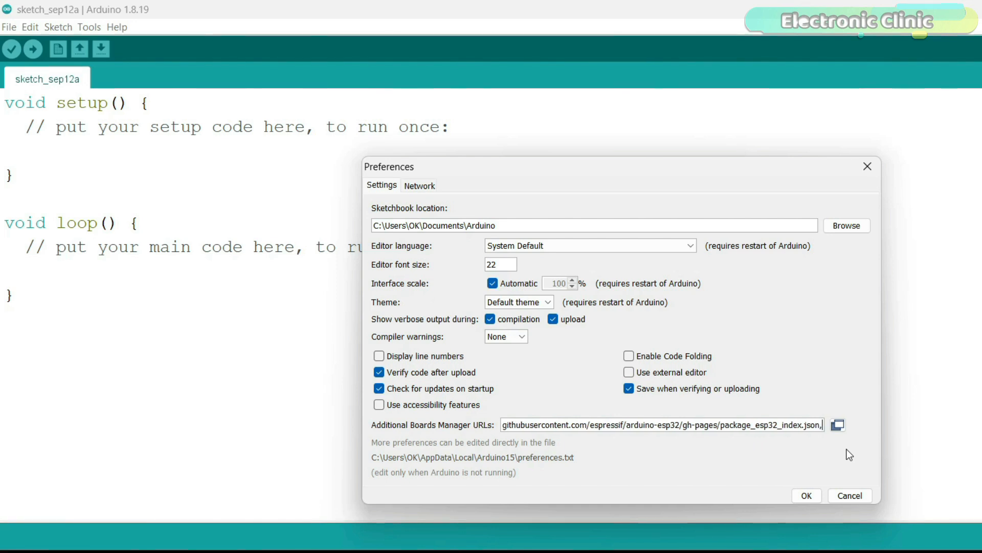
pyautogui.click(807, 495)
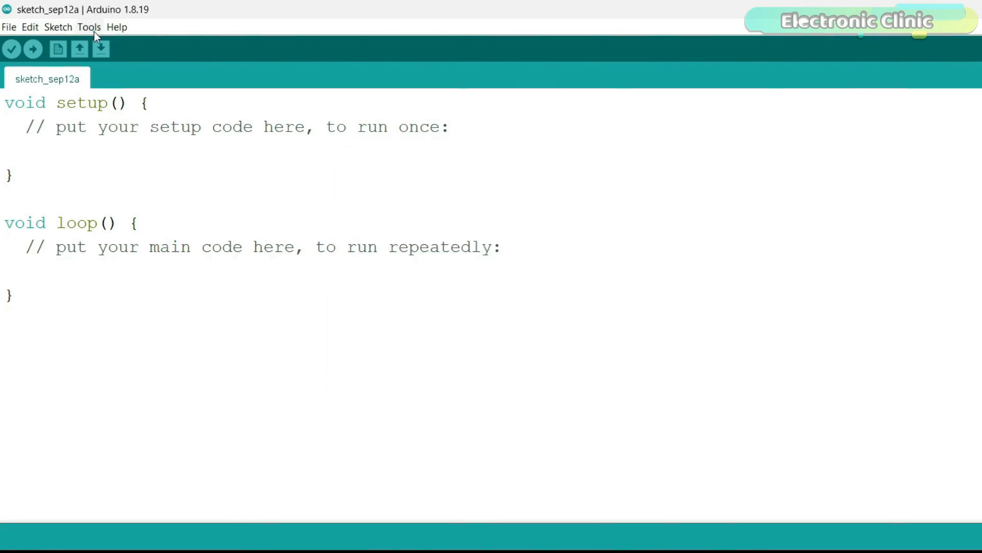
# Install the esp8266 by ESP8266 Community package version 3.1.2 via Boards Manager, then close it.
pyautogui.click(89, 27)
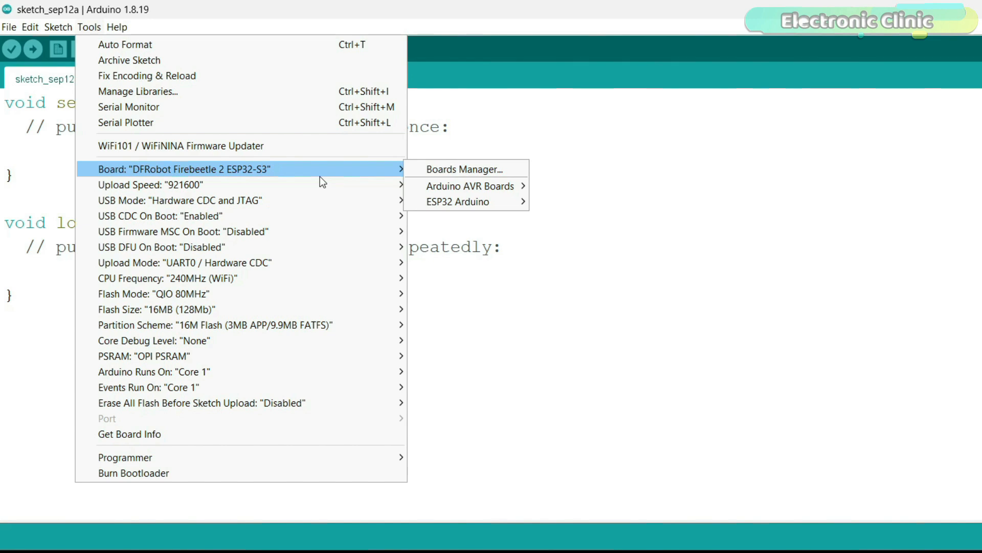
pyautogui.click(463, 169)
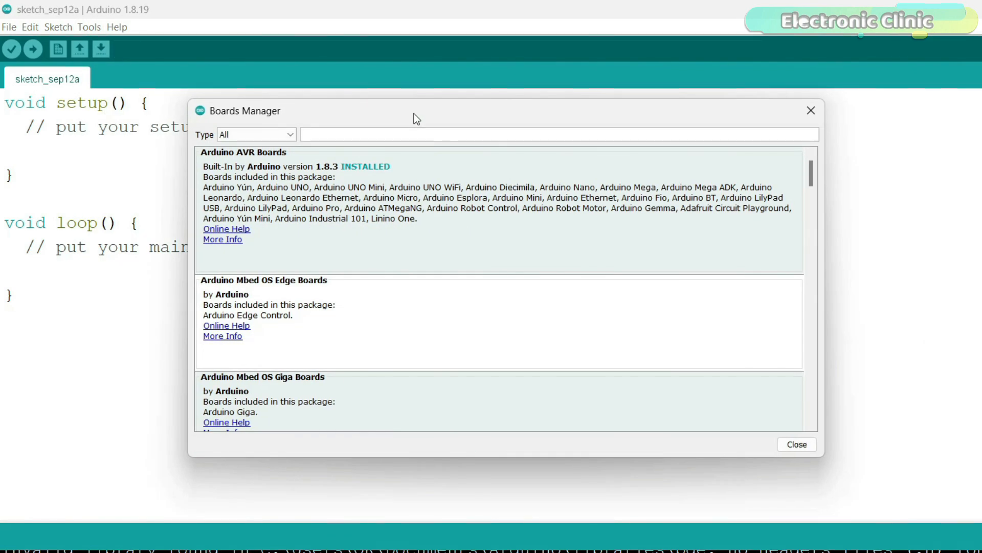
pyautogui.write('esp8')
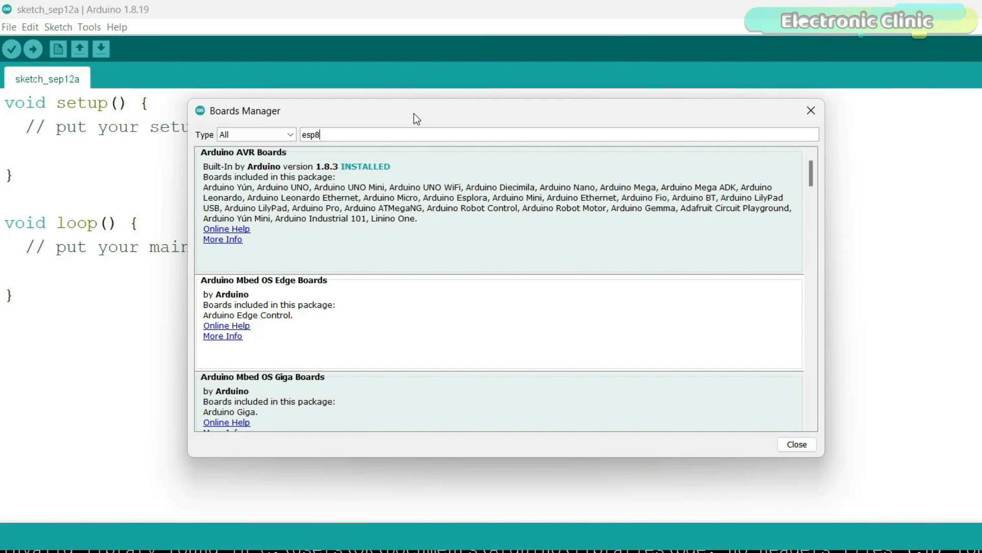
pyautogui.write('266')
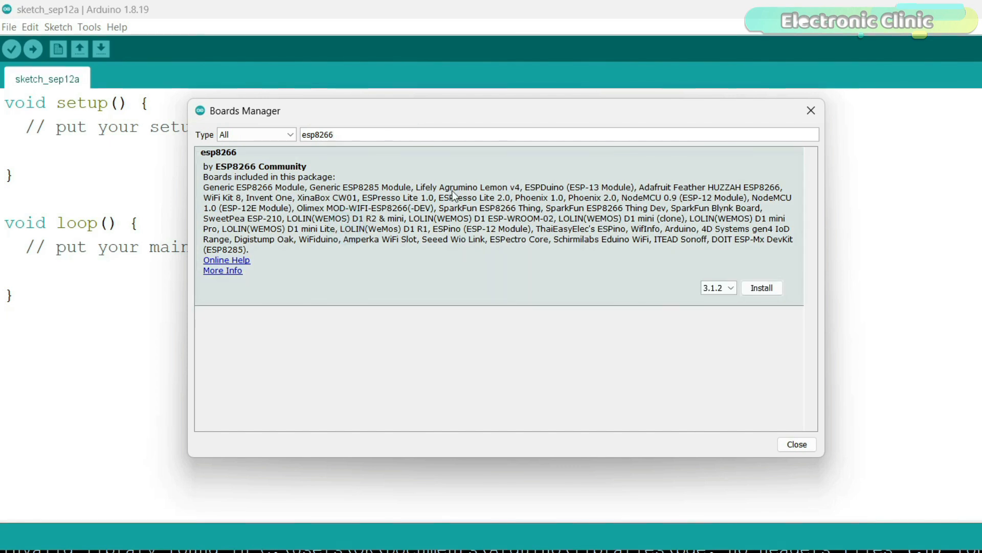
pyautogui.moveTo(731, 289)
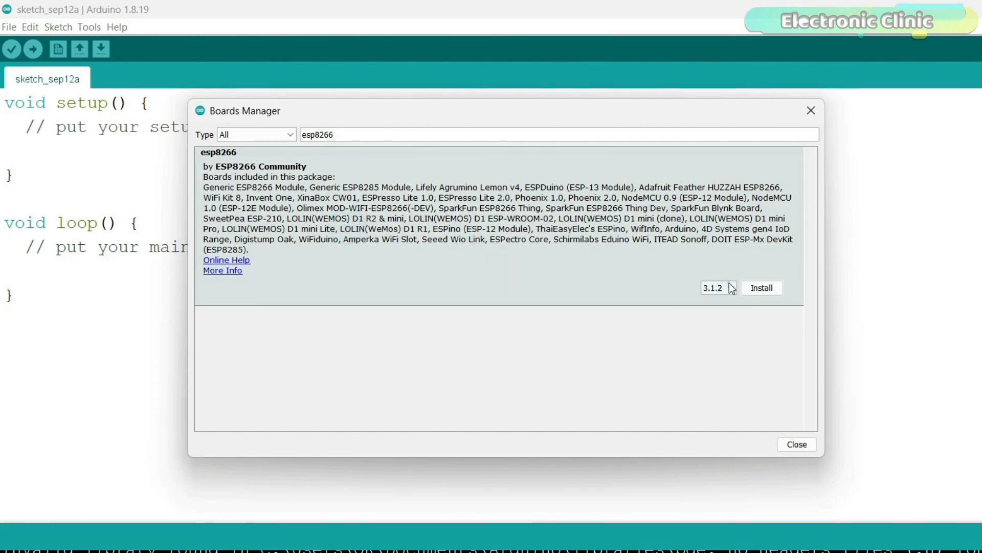
pyautogui.click(717, 288)
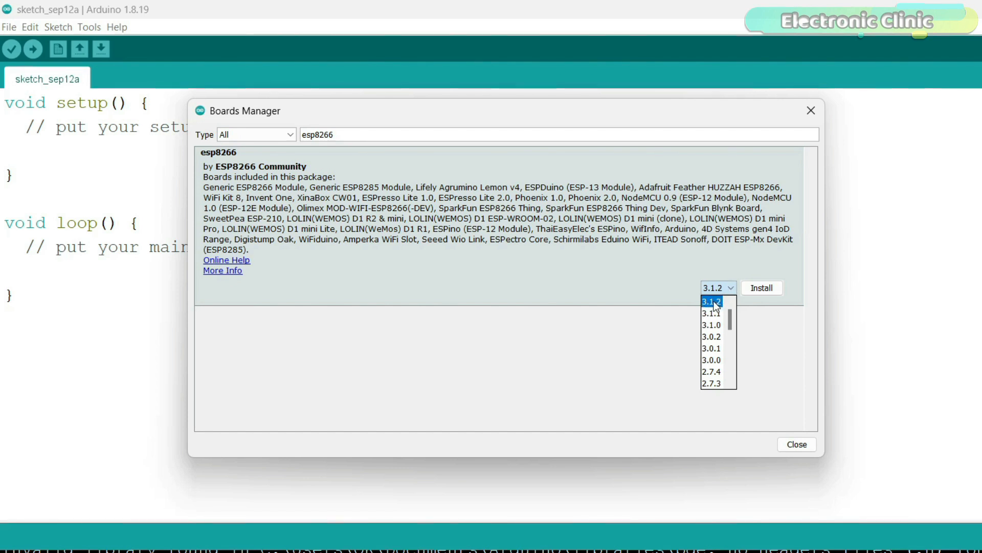
pyautogui.click(761, 288)
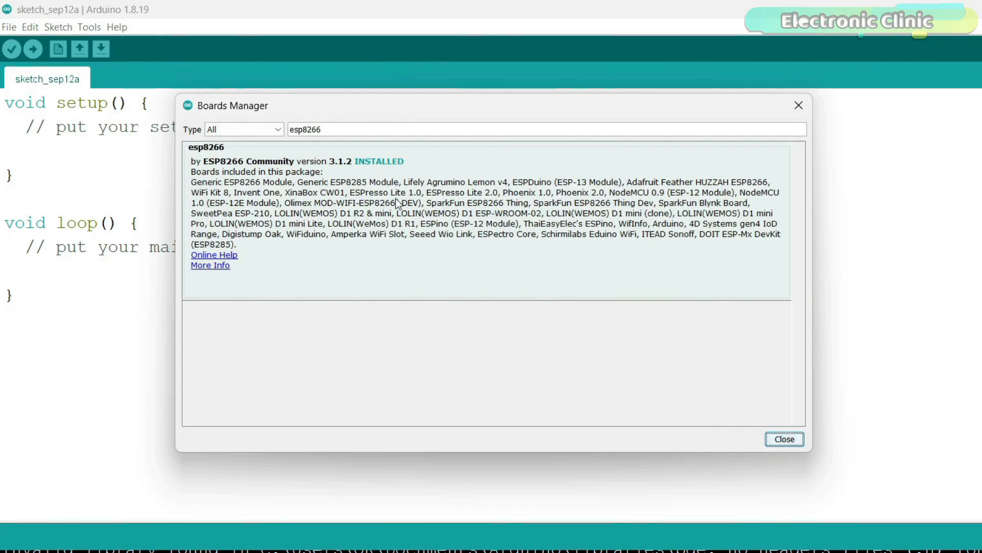
pyautogui.moveTo(784, 439)
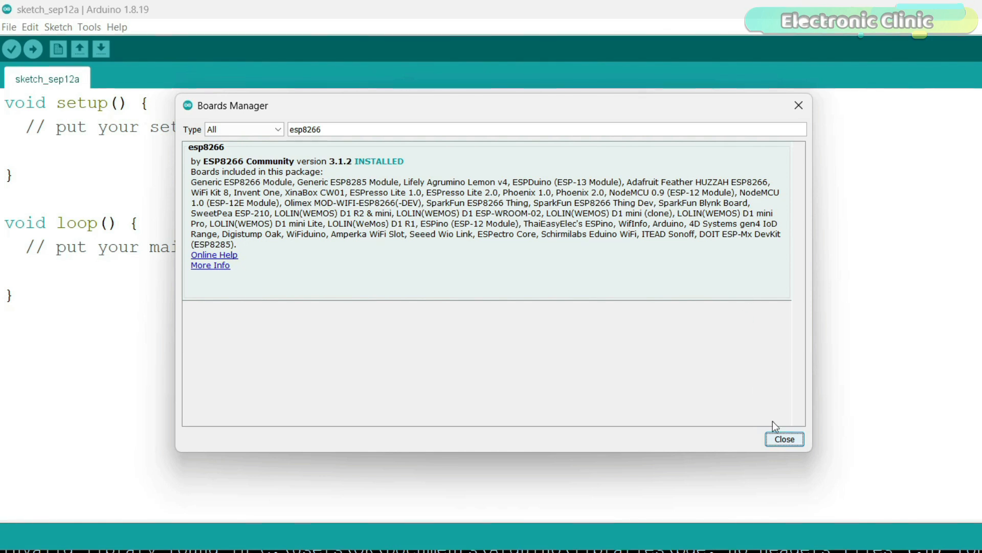
pyautogui.click(784, 439)
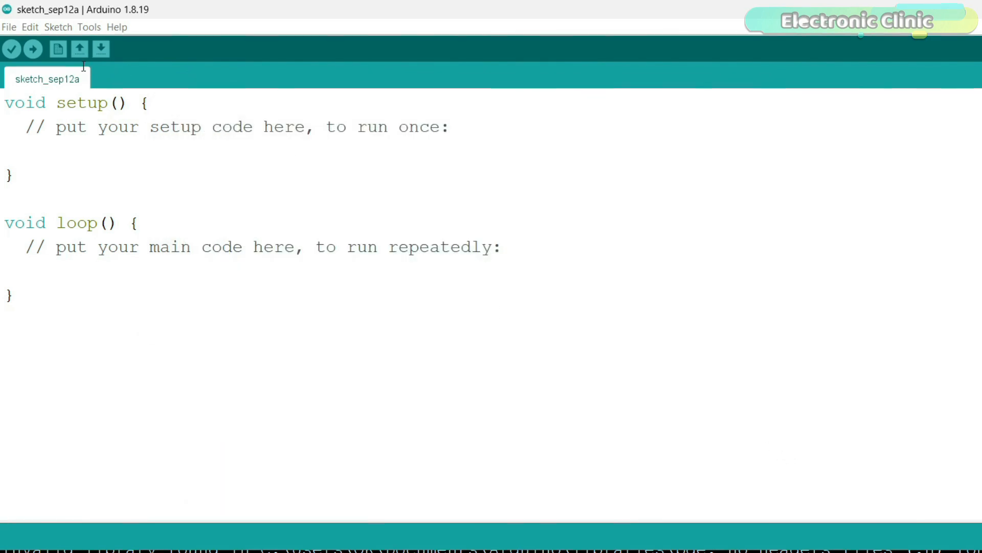
# View the ESP8266 Boards (3.1.2) submenu in the Tools > Board list.
pyautogui.click(89, 26)
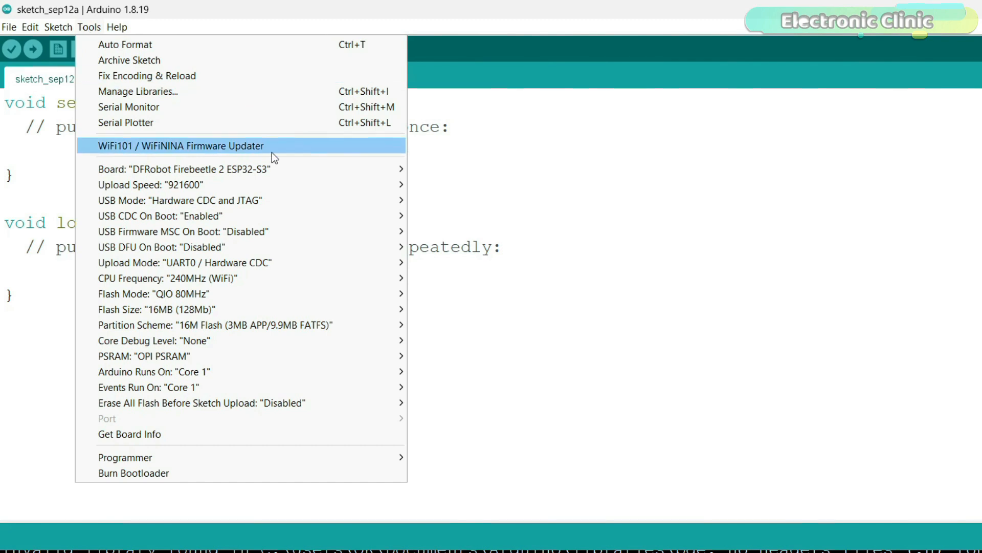
pyautogui.moveTo(476, 217)
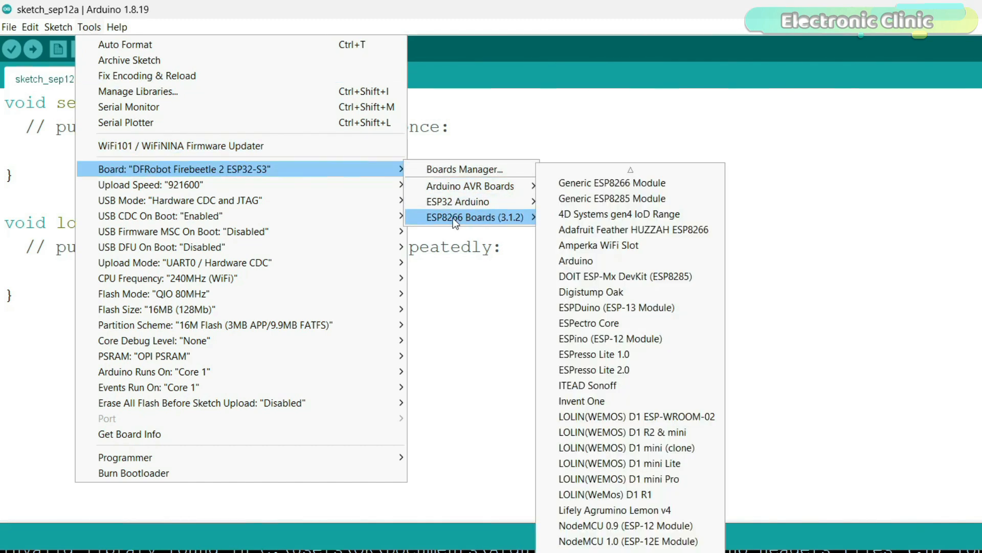
pyautogui.moveTo(445, 217)
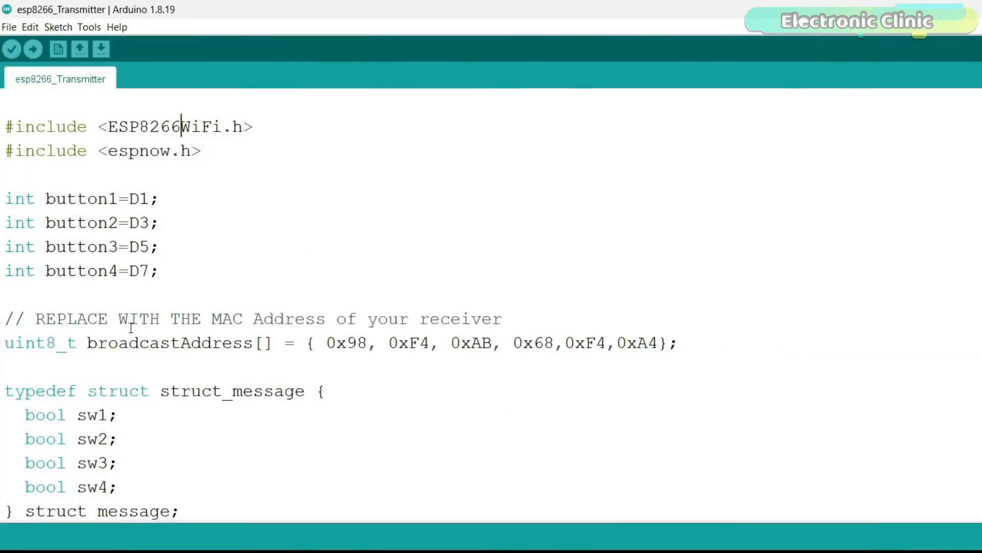
# Highlight the broadcastAddress[] receiver MAC line in the esp8266_Transmitter sketch.
pyautogui.moveTo(326, 343); pyautogui.dragTo(636, 343)
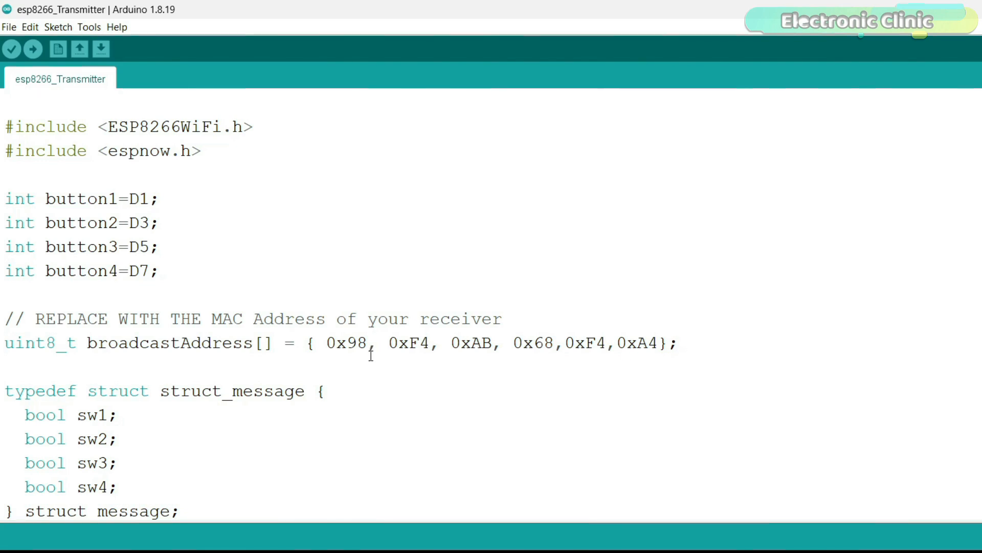
pyautogui.moveTo(474, 351)
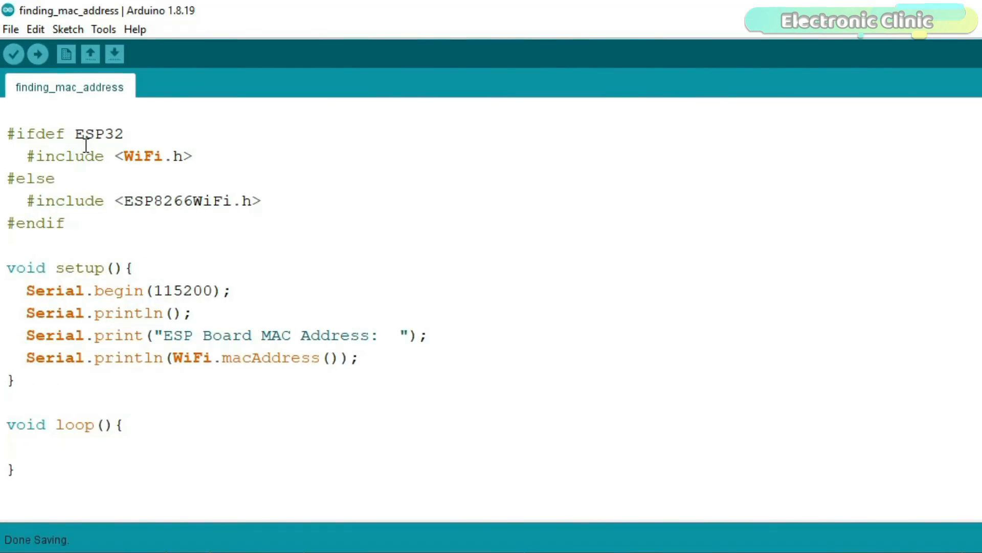
pyautogui.moveTo(313, 355)
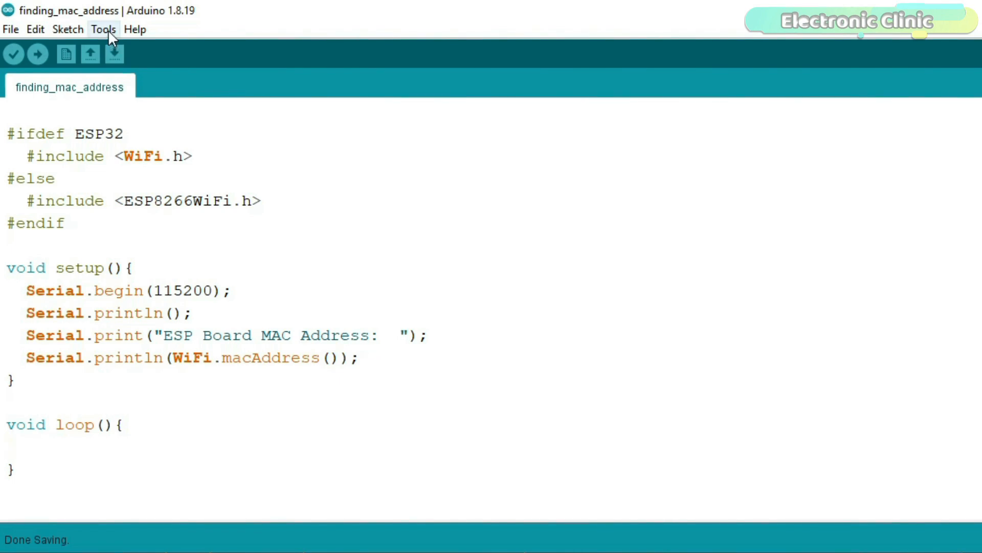
# Read the board MAC address 98:F4:AB:68:F4:A4 from the Serial Monitor at 115200 baud.
pyautogui.click(103, 29)
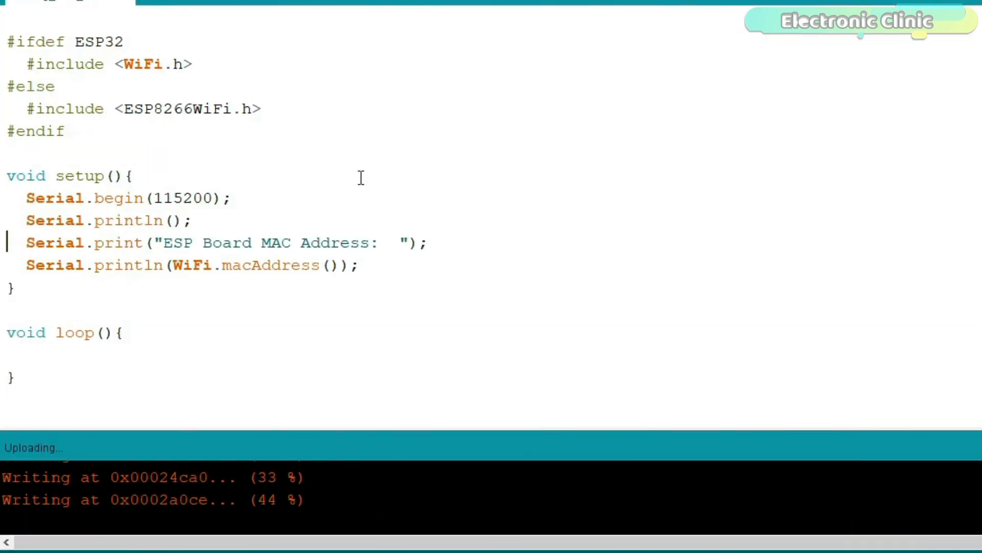
pyautogui.click(956, 55)
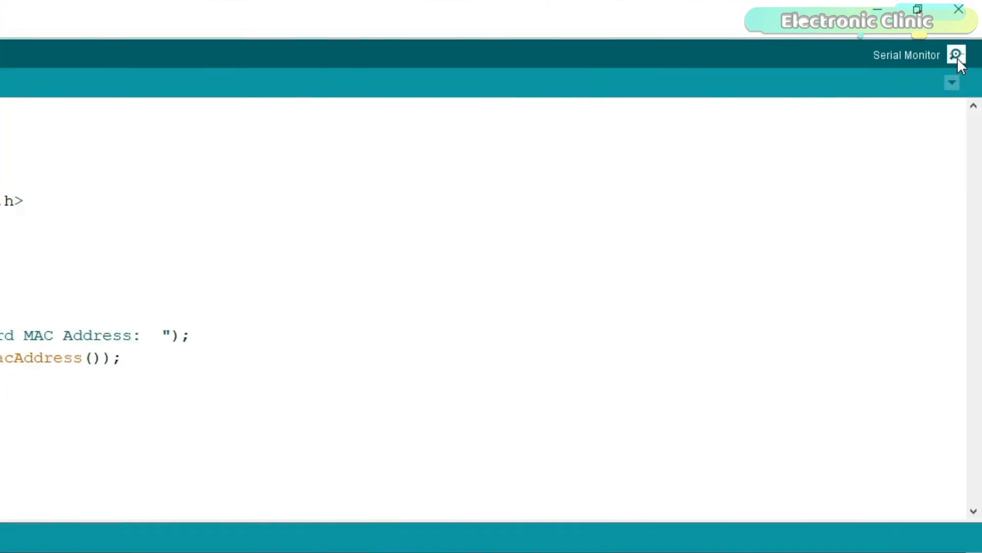
pyautogui.click(956, 55)
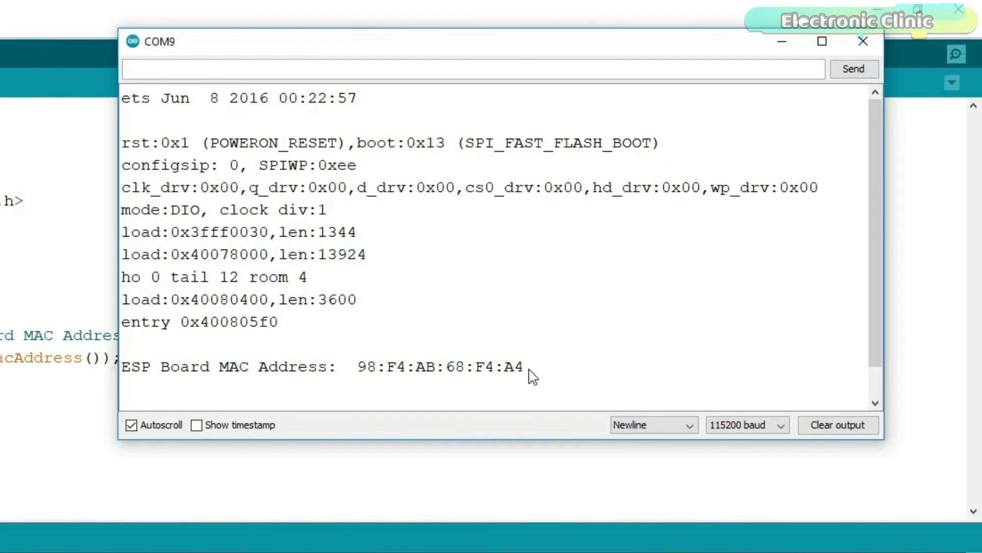
pyautogui.moveTo(357, 367); pyautogui.dragTo(525, 366)
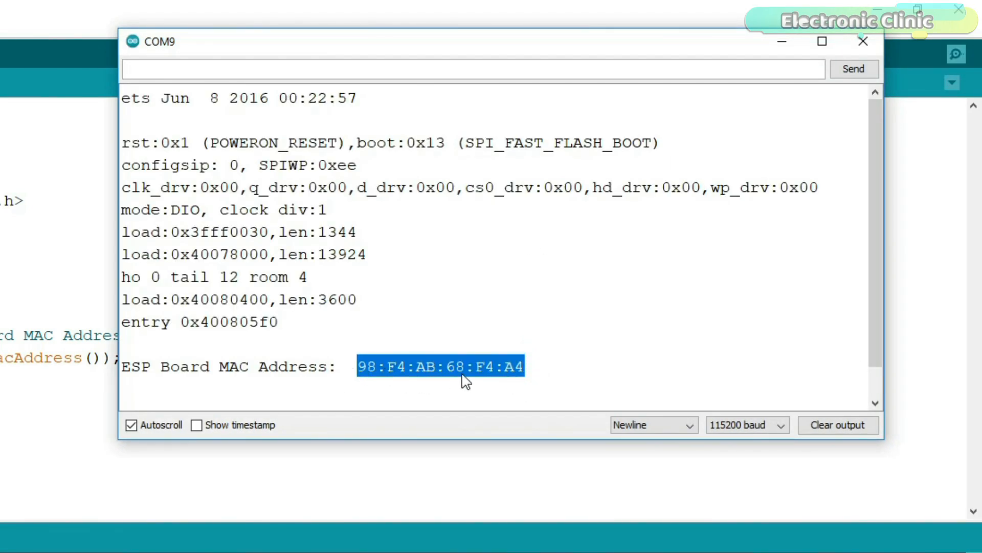
pyautogui.click(862, 41)
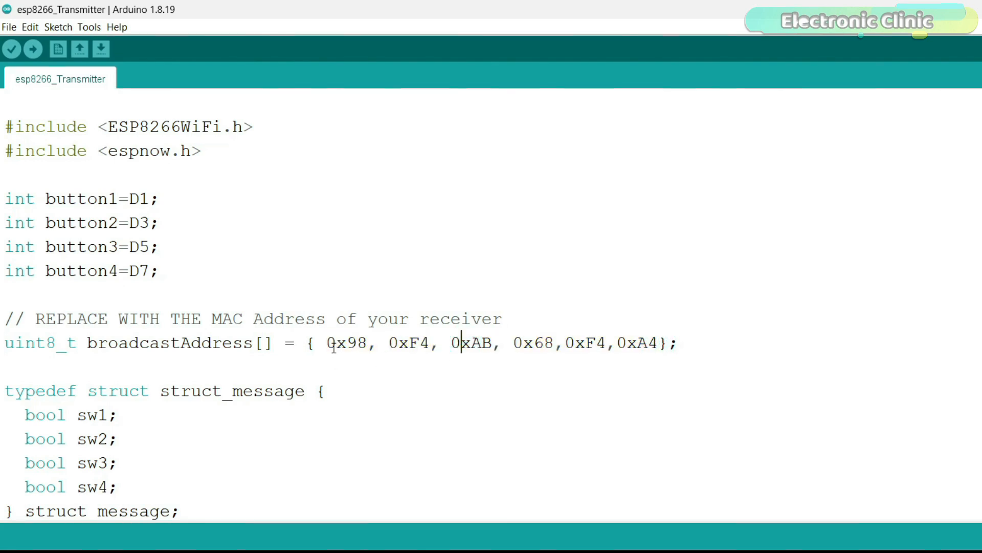
pyautogui.doubleClick(336, 343)
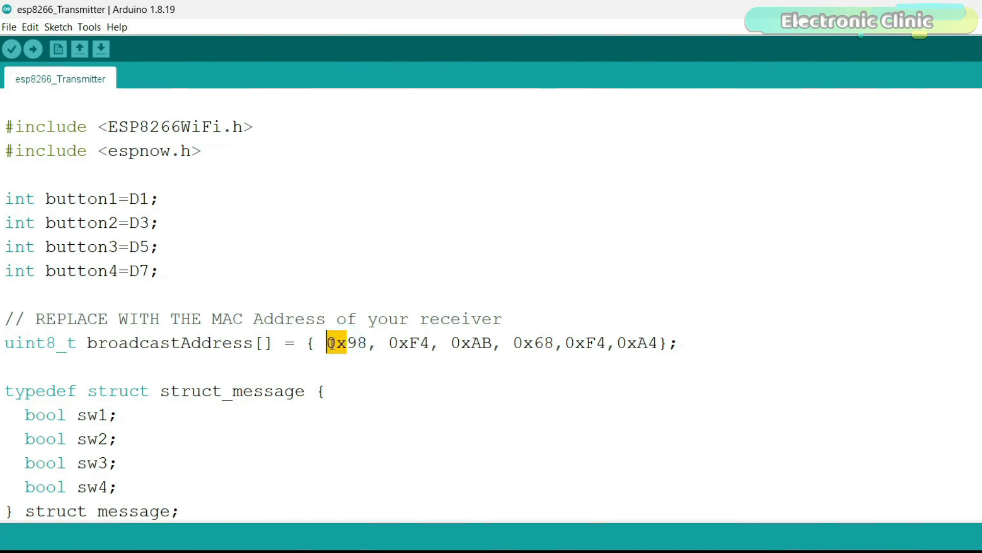
pyautogui.click(399, 343)
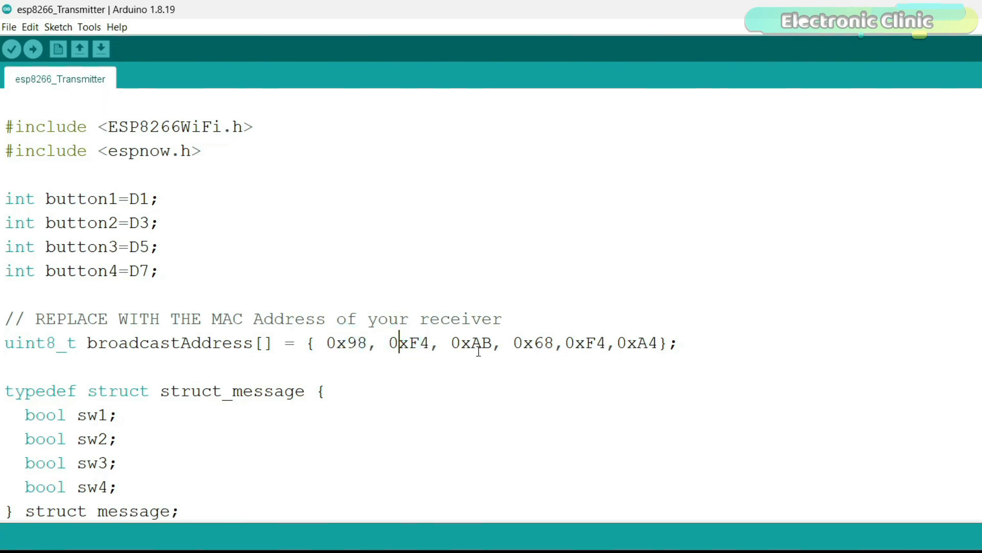